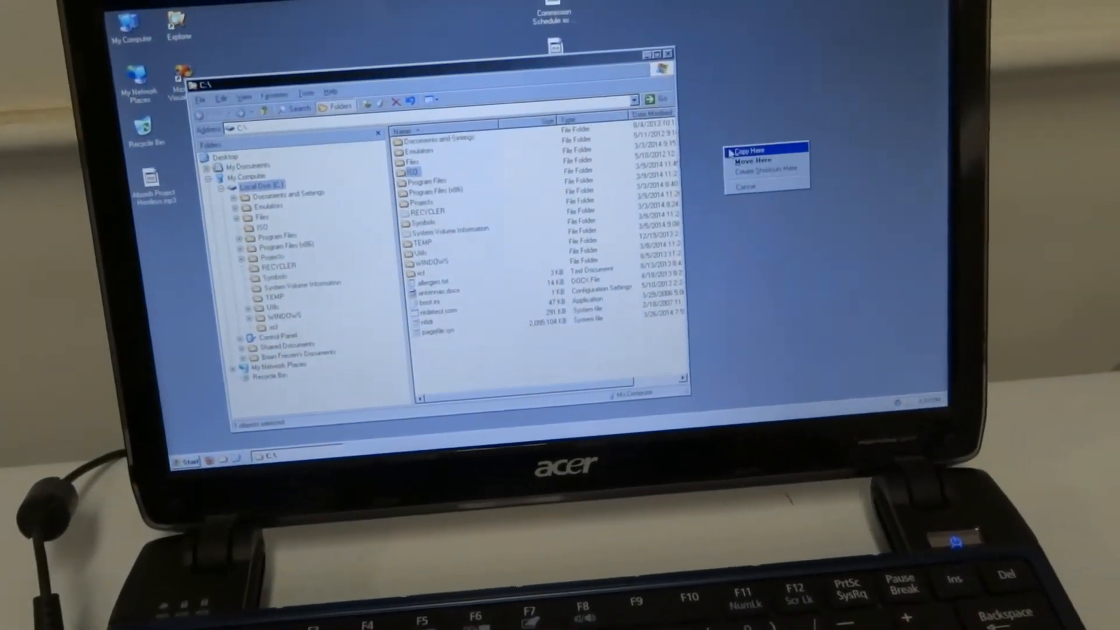
# - Choose Copy Here from the right-drag drop menu to copy the item rather than move it
pyautogui.click(744, 149)
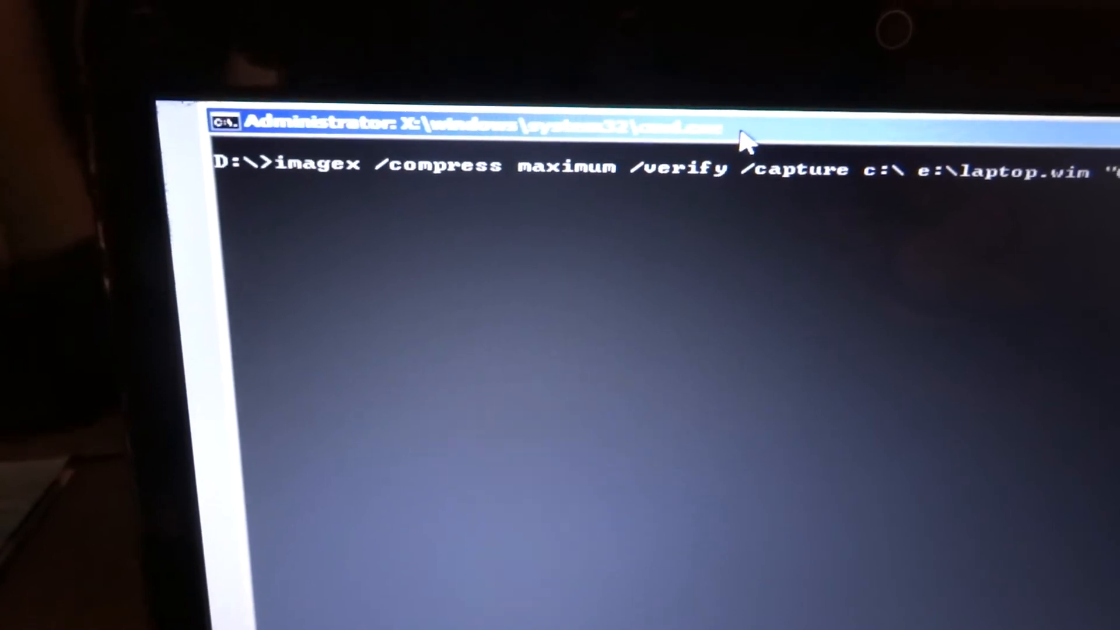
# - Name the image "C drive" in the imagex capture command for e:\laptop.wim
pyautogui.write('"C drive"')
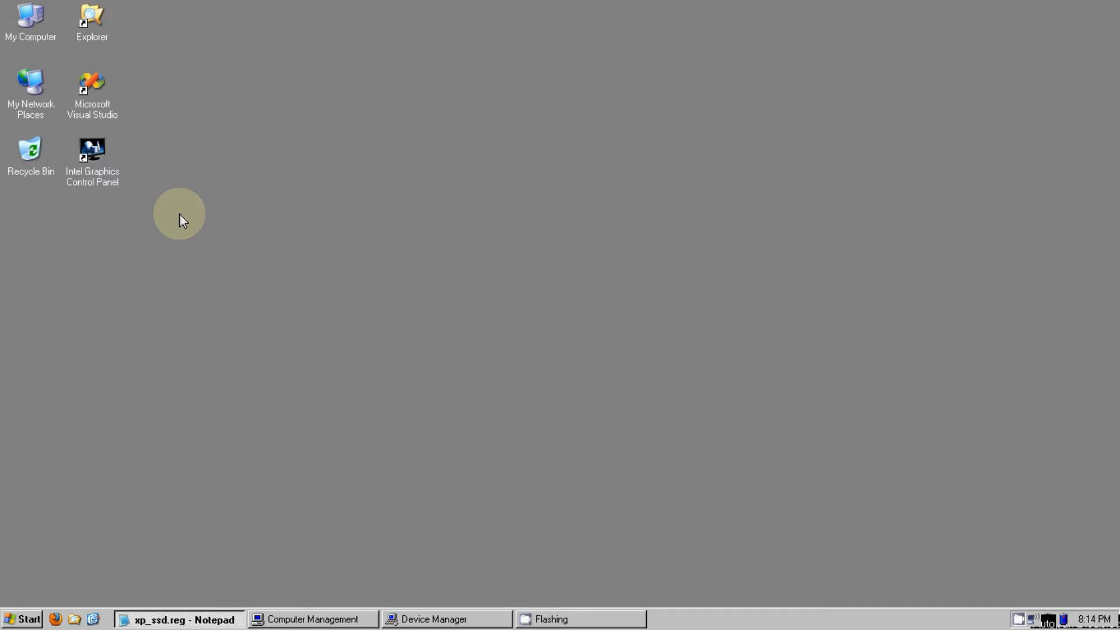
pyautogui.moveTo(264, 527)
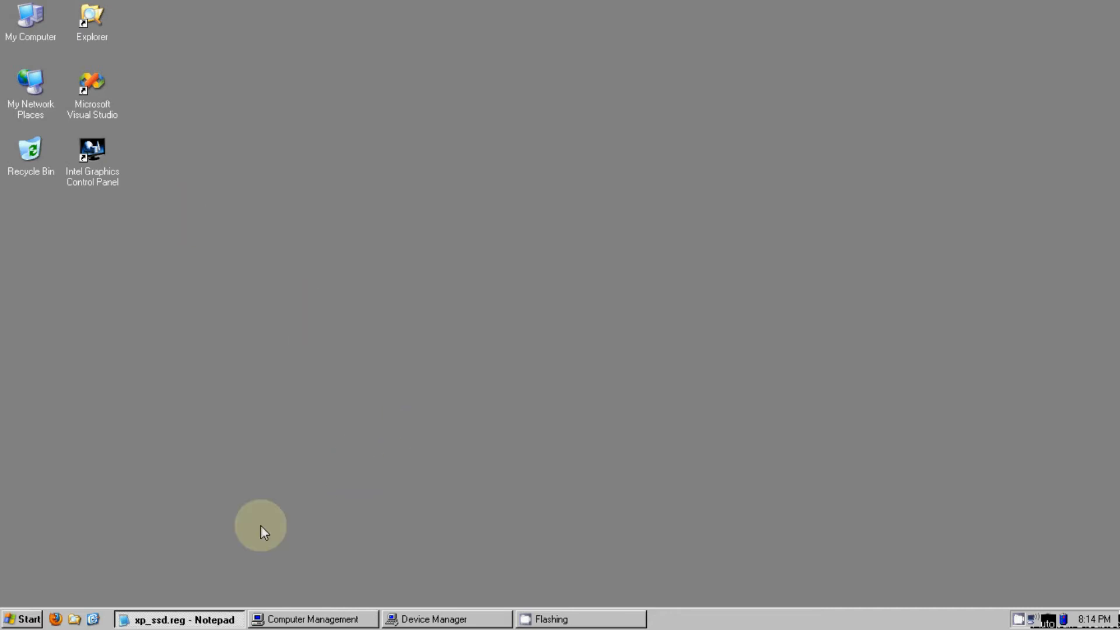
# - Bring back the xp_ssd.reg Notepad window, then close it
pyautogui.click(178, 619)
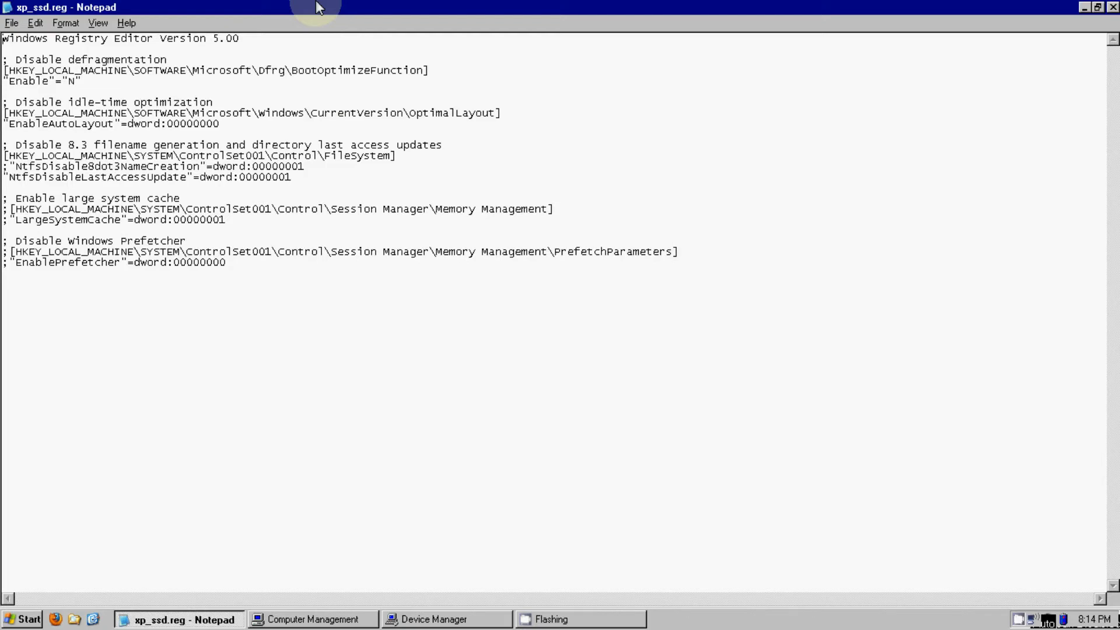
pyautogui.moveTo(114, 88)
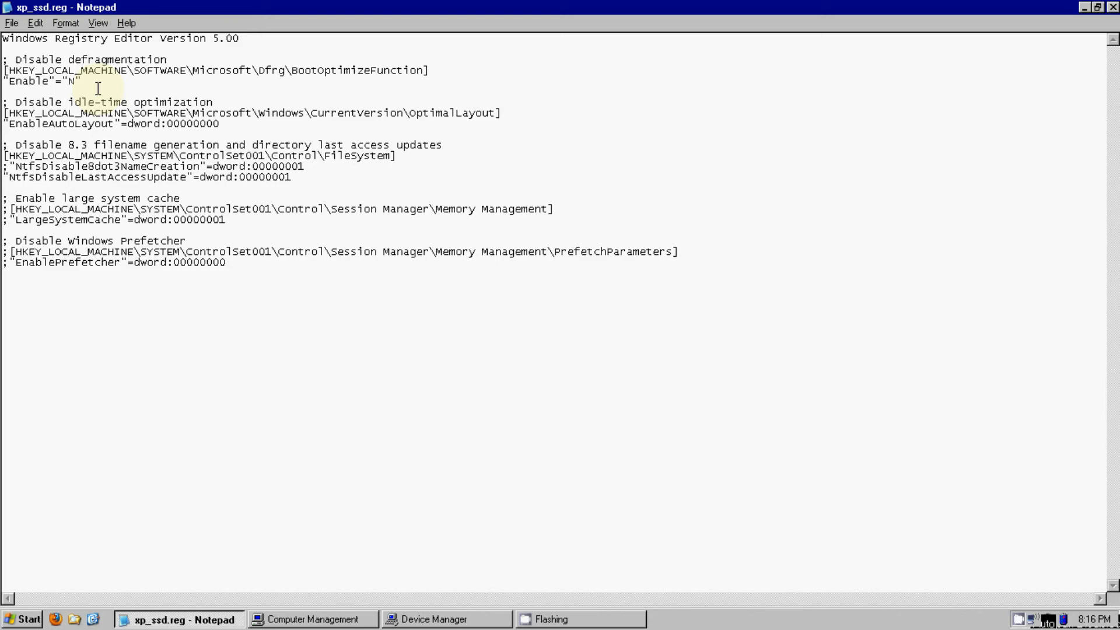
pyautogui.click(1112, 7)
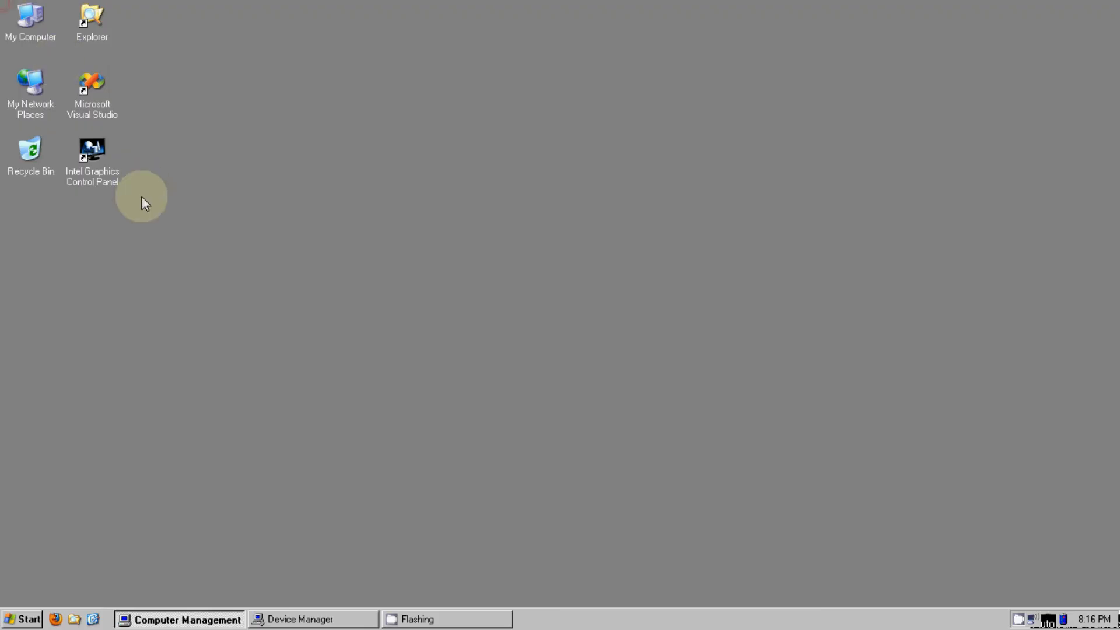
pyautogui.moveTo(184, 554)
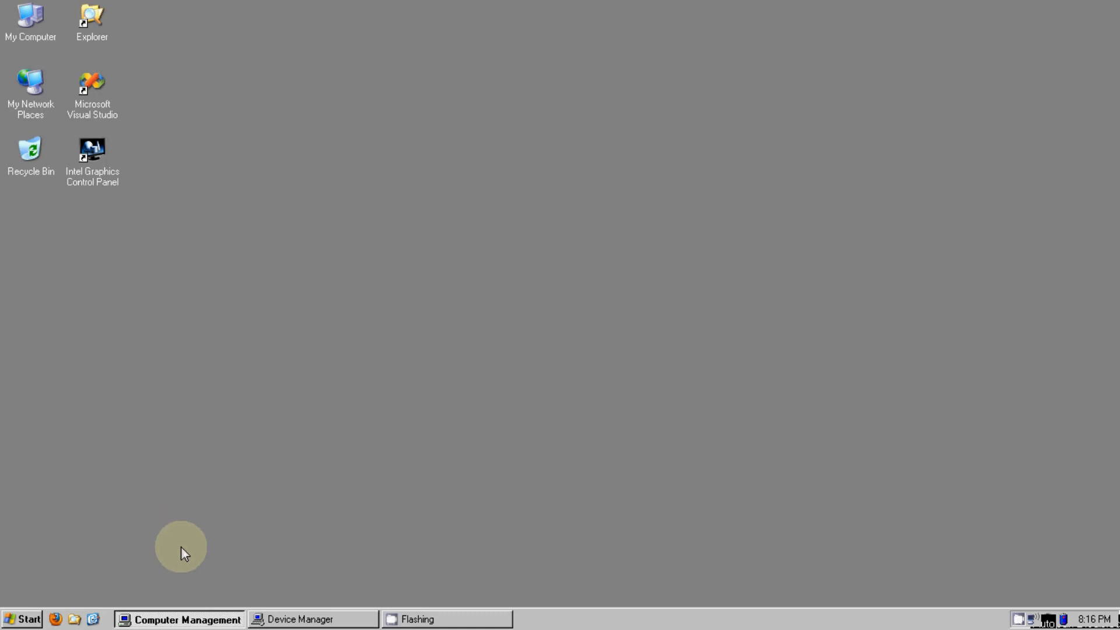
# - Check Indexing Service shows Disabled, then open the Samsung SSD 840 PRO's properties
pyautogui.click(178, 619)
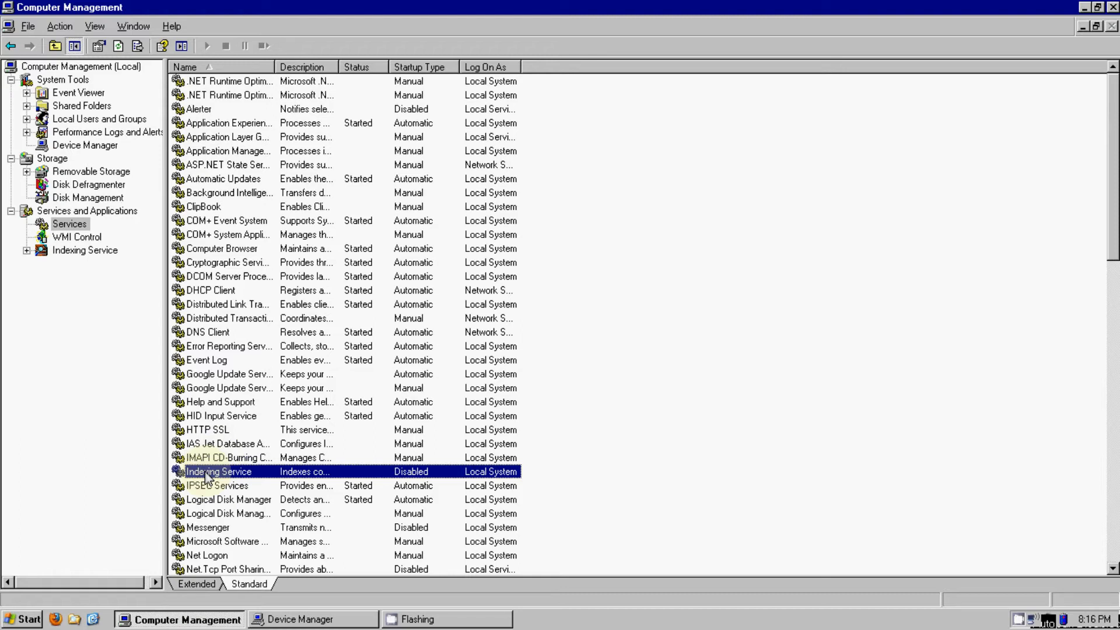
pyautogui.moveTo(759, 279)
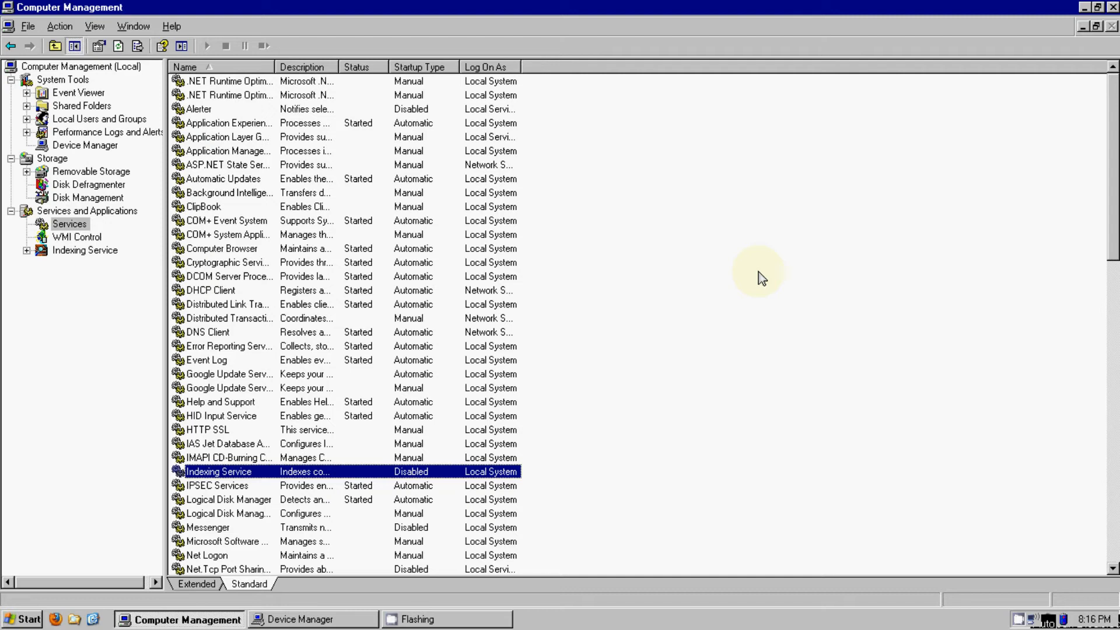
pyautogui.moveTo(534, 476)
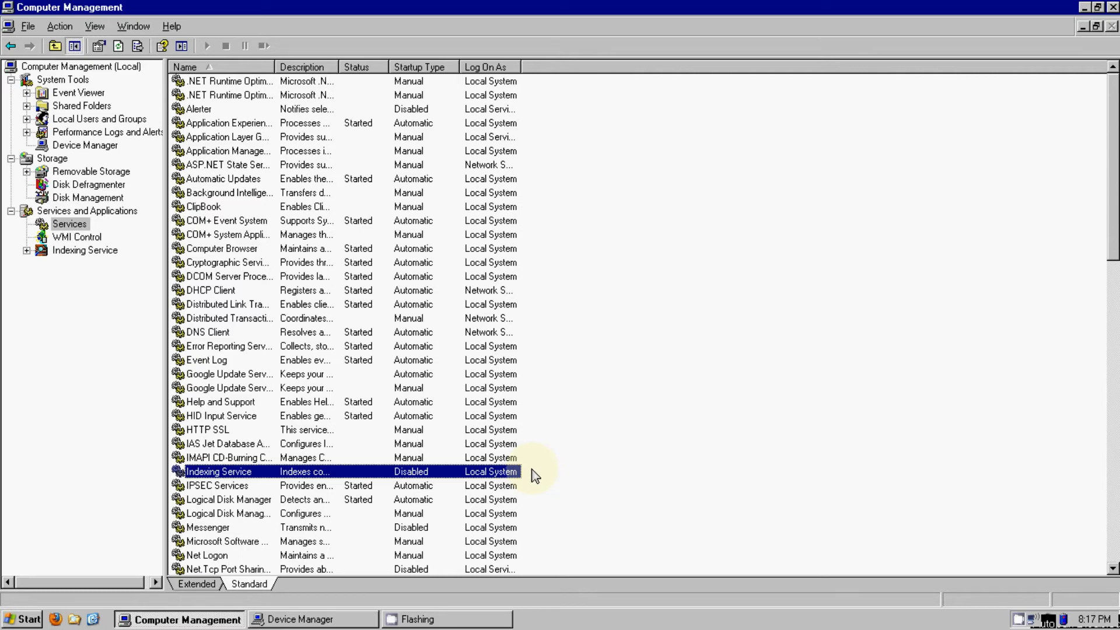
pyautogui.moveTo(543, 477)
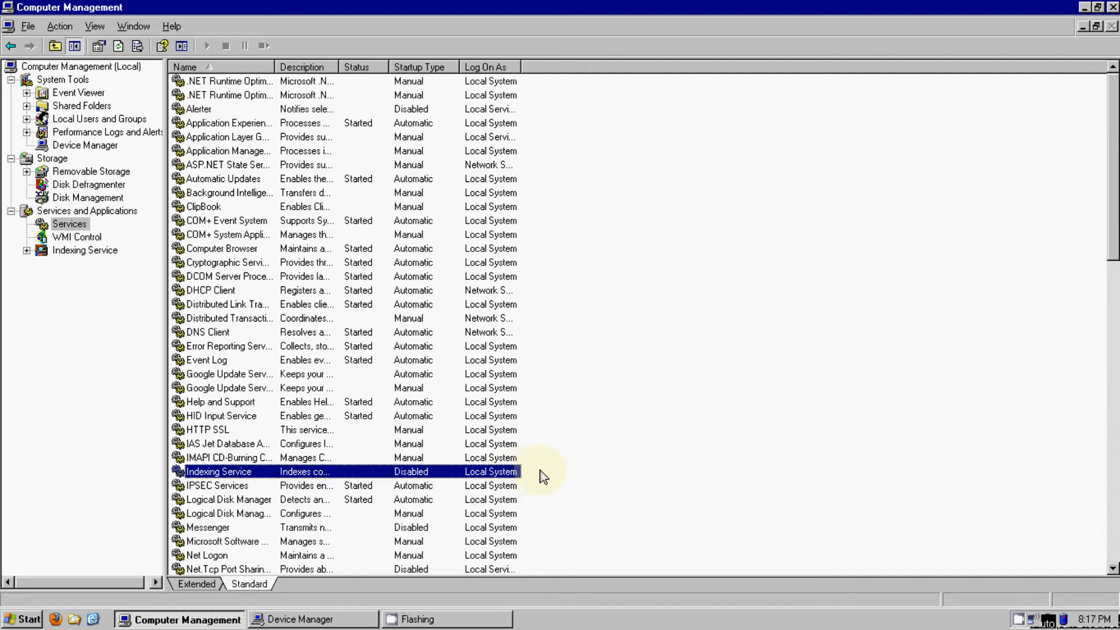
pyautogui.moveTo(293, 478)
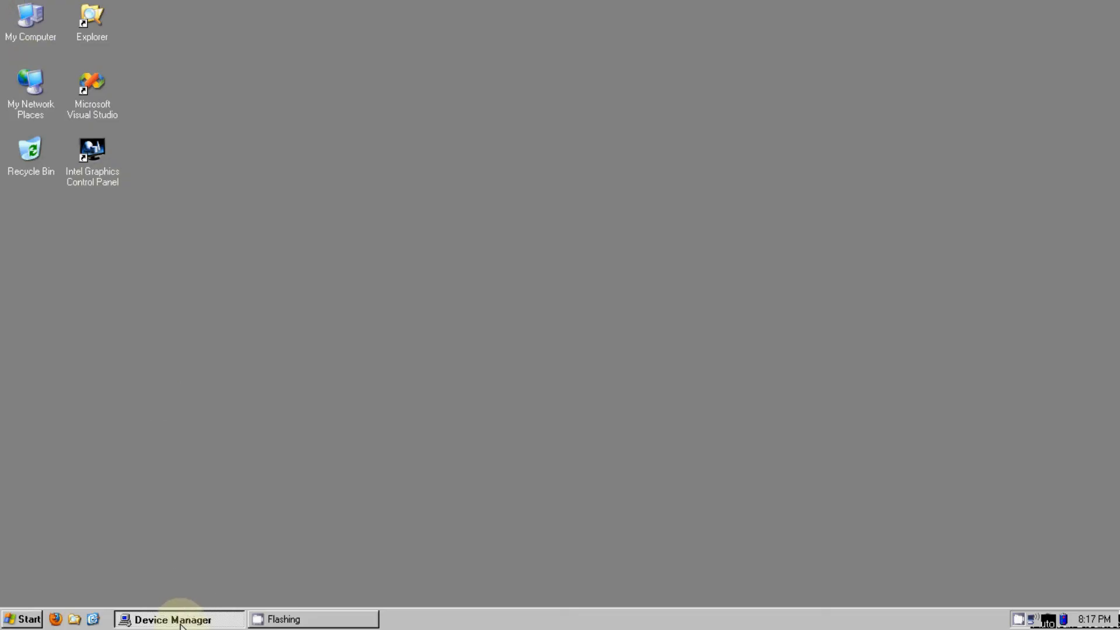
pyautogui.click(175, 619)
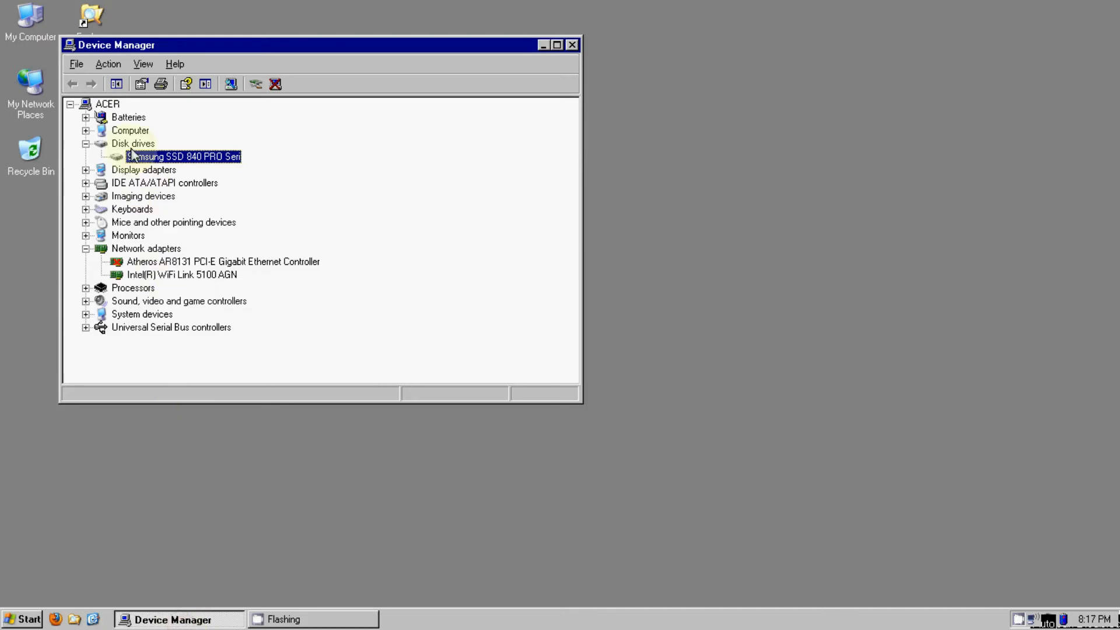
pyautogui.rightClick(182, 155)
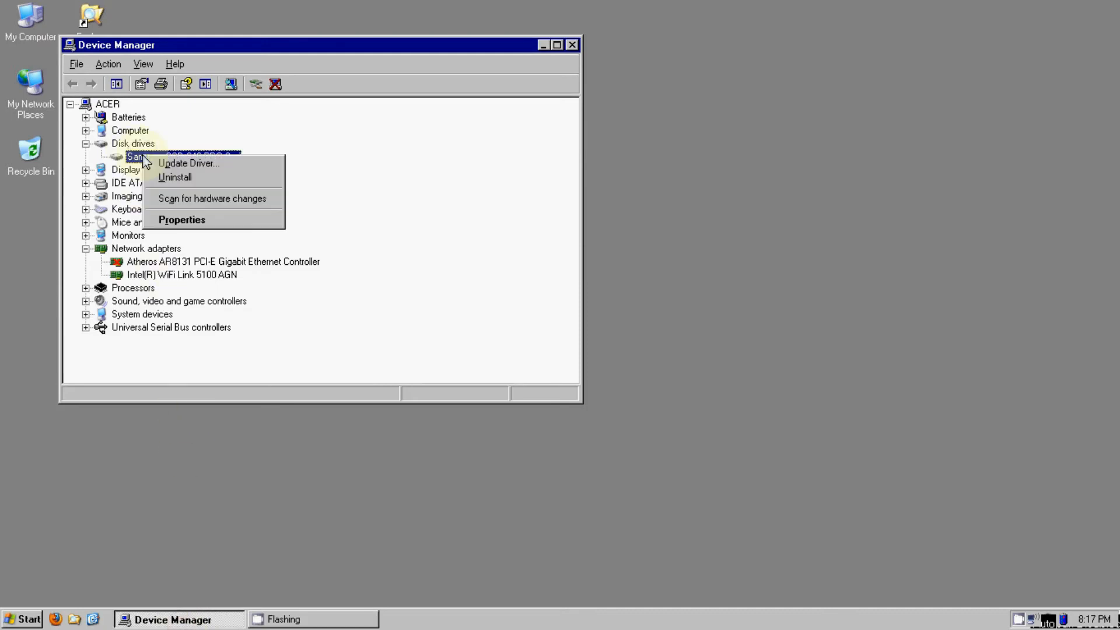
pyautogui.click(181, 220)
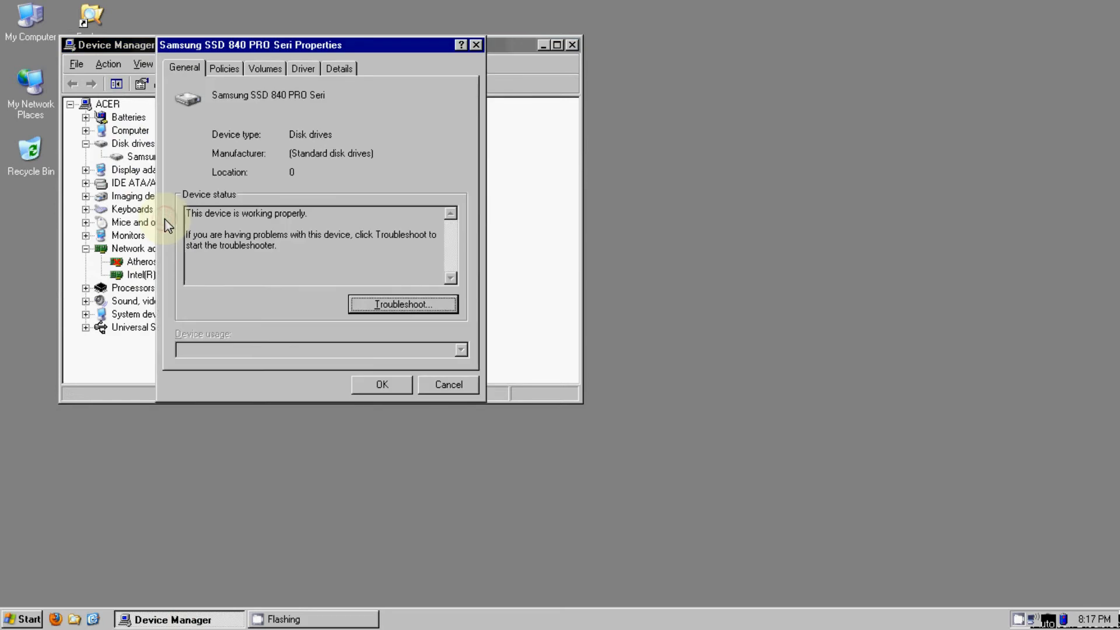
# - Confirm write caching is enabled on the SSD's Policies tab, then close Device Manager
pyautogui.click(223, 68)
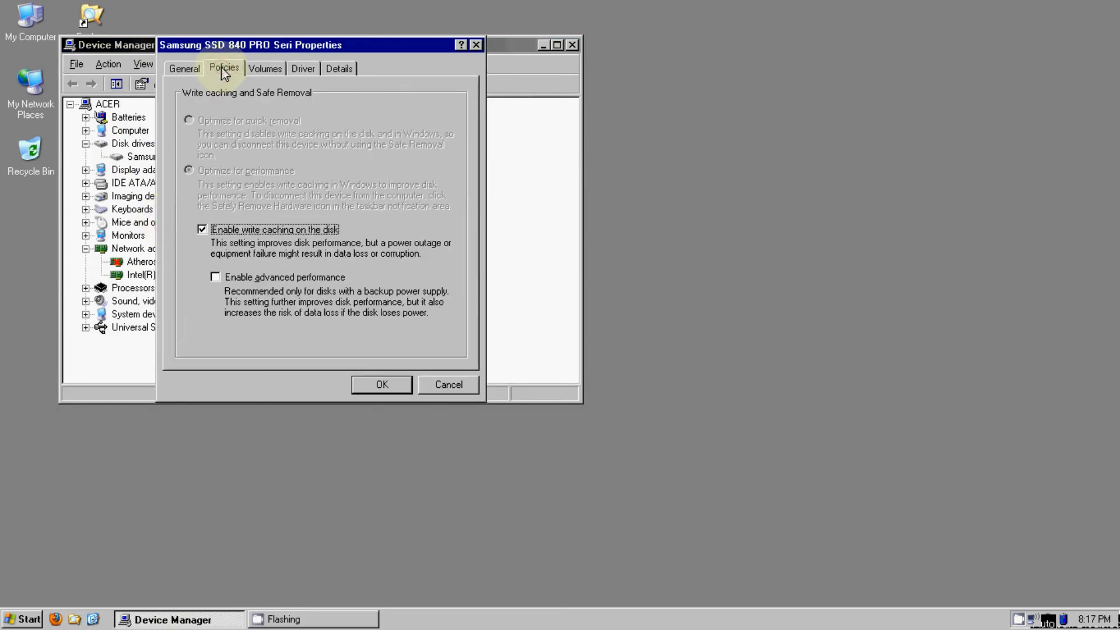
pyautogui.moveTo(224, 257)
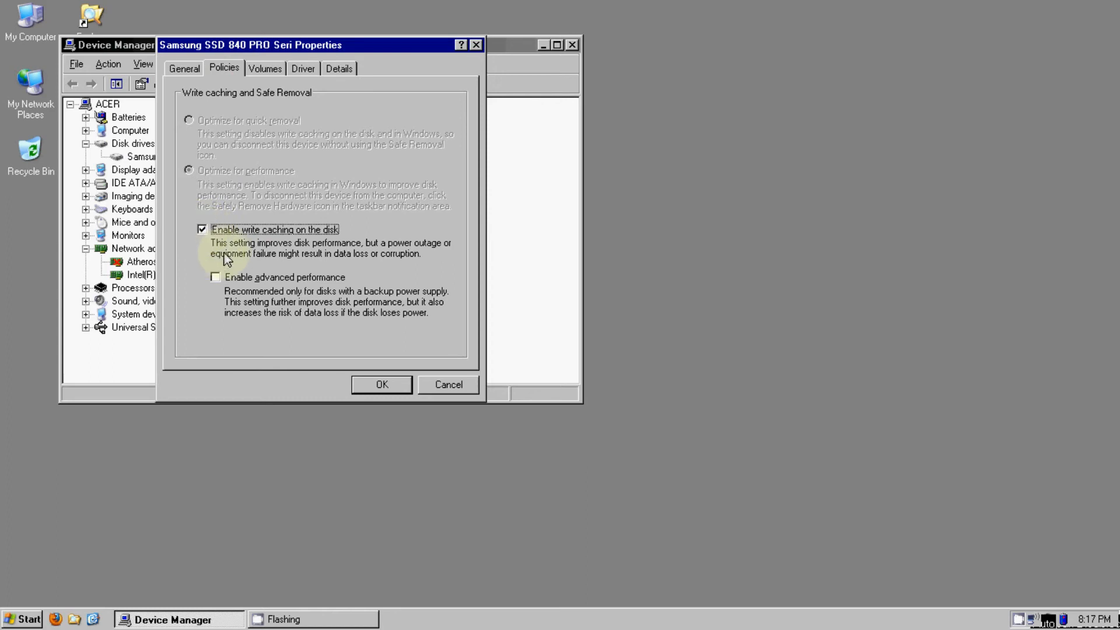
pyautogui.moveTo(300, 308)
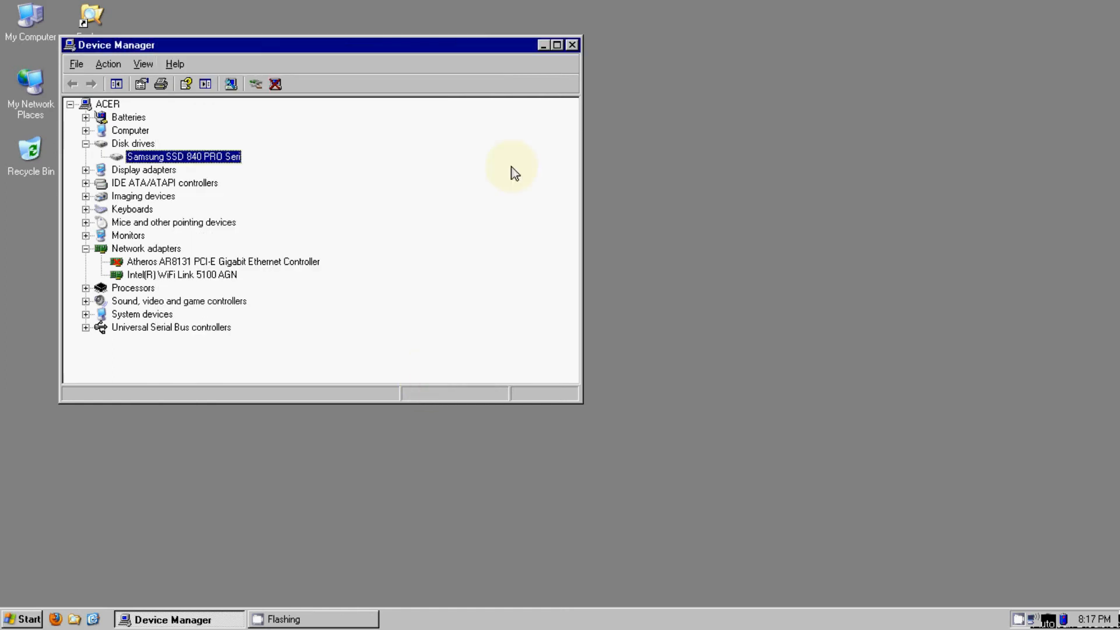
pyautogui.moveTo(571, 45)
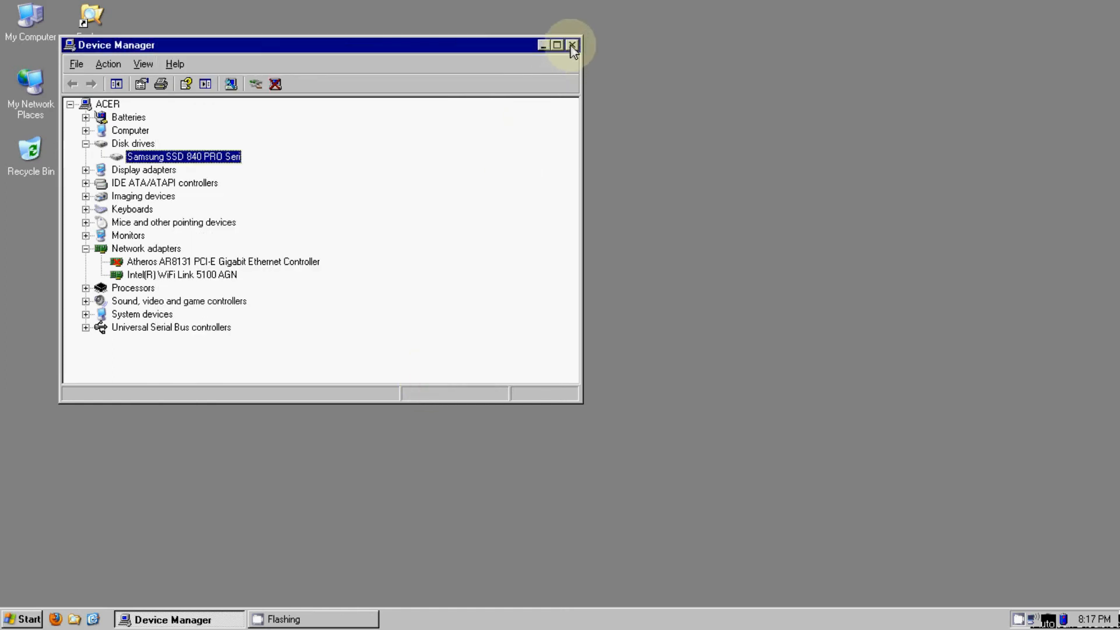
pyautogui.click(572, 45)
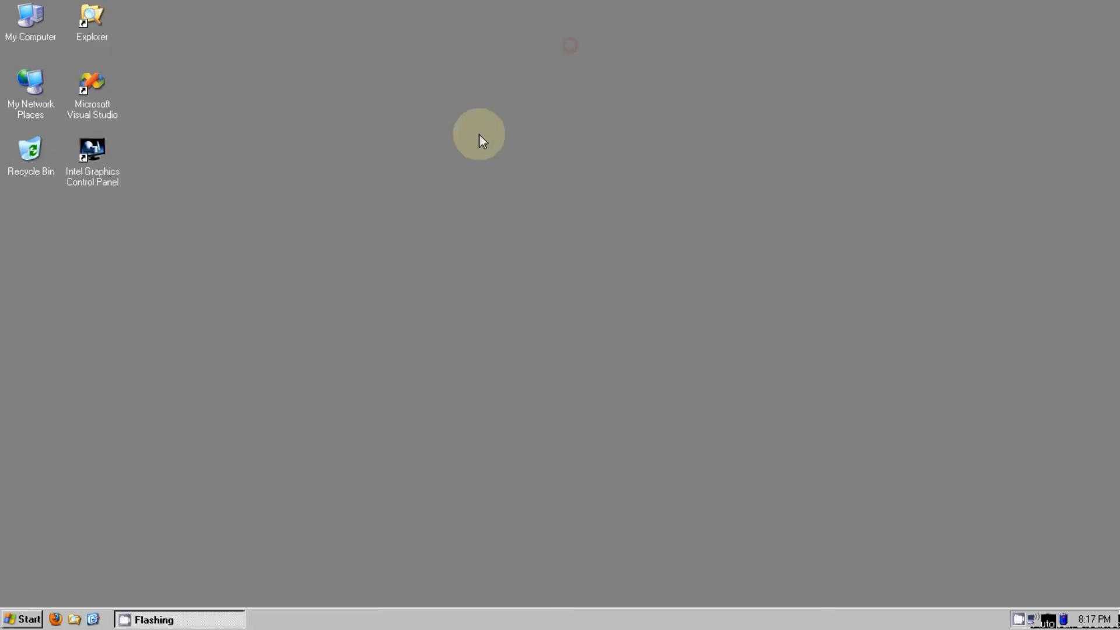
pyautogui.moveTo(435, 189)
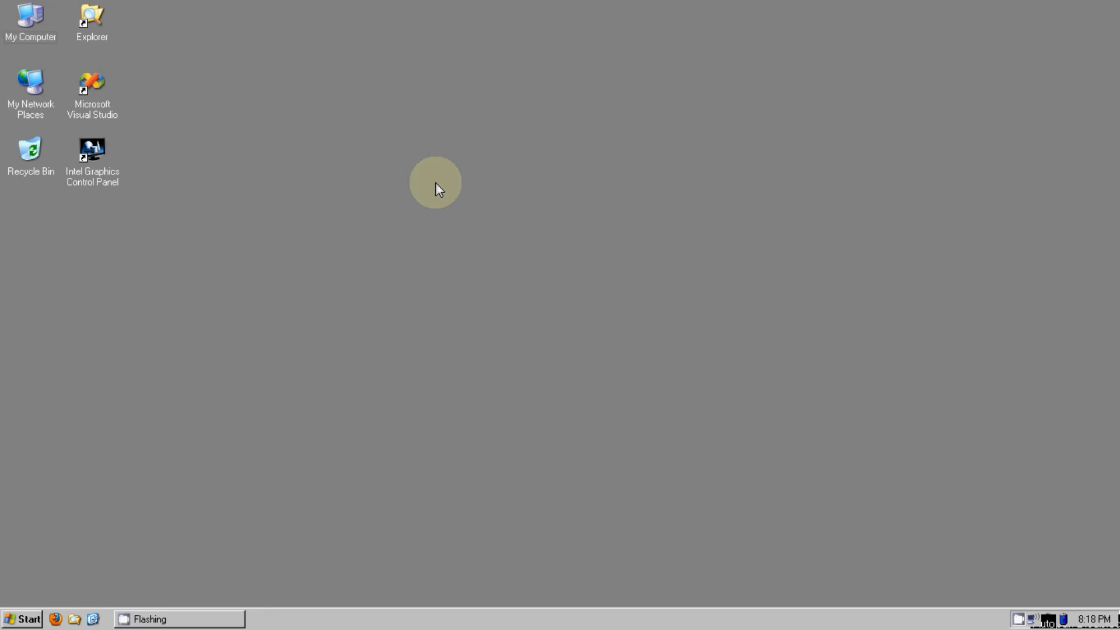
pyautogui.moveTo(360, 280)
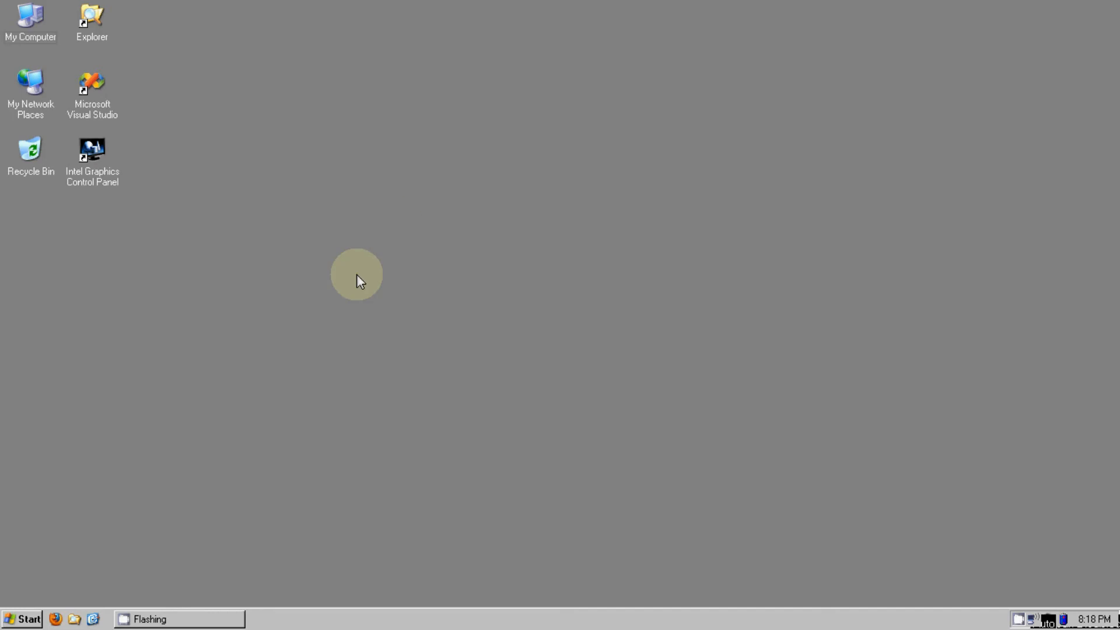
pyautogui.moveTo(221, 395)
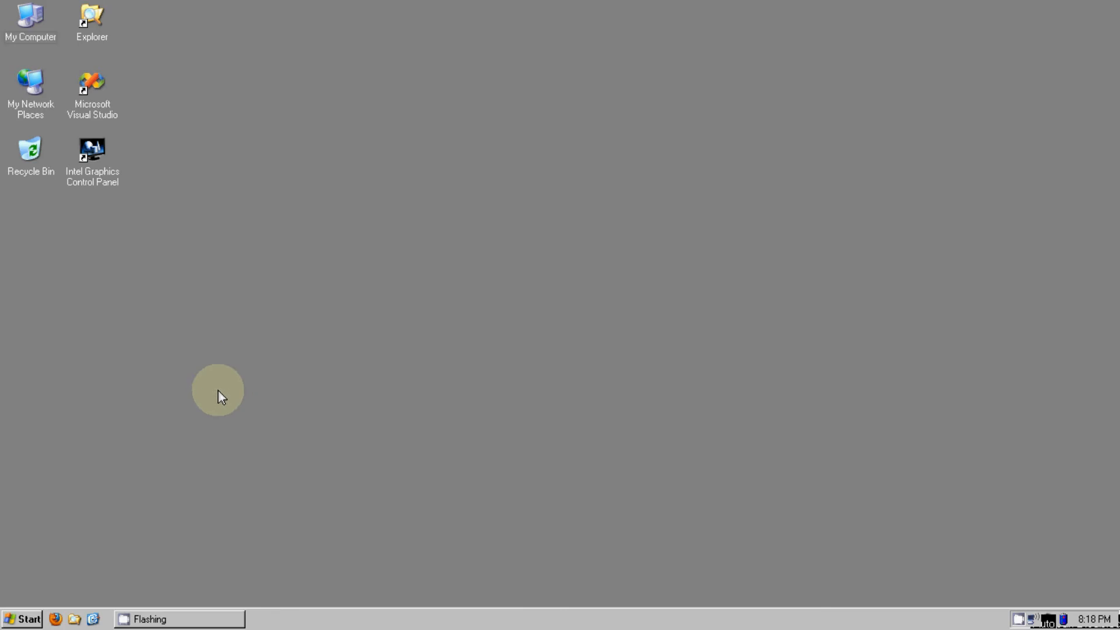
pyautogui.moveTo(184, 439)
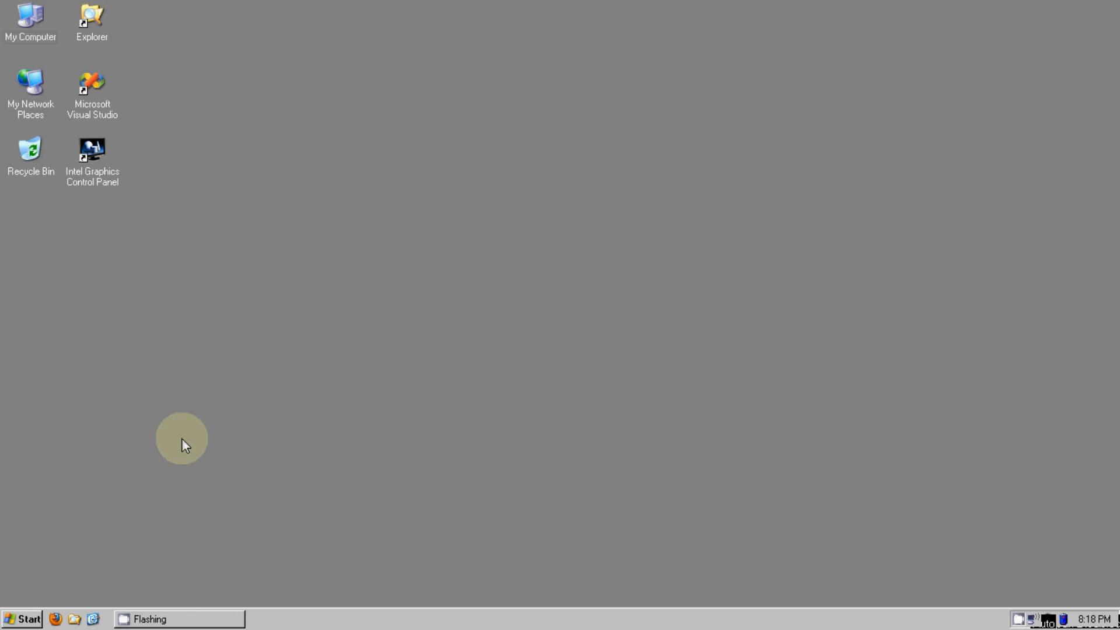
pyautogui.moveTo(196, 436)
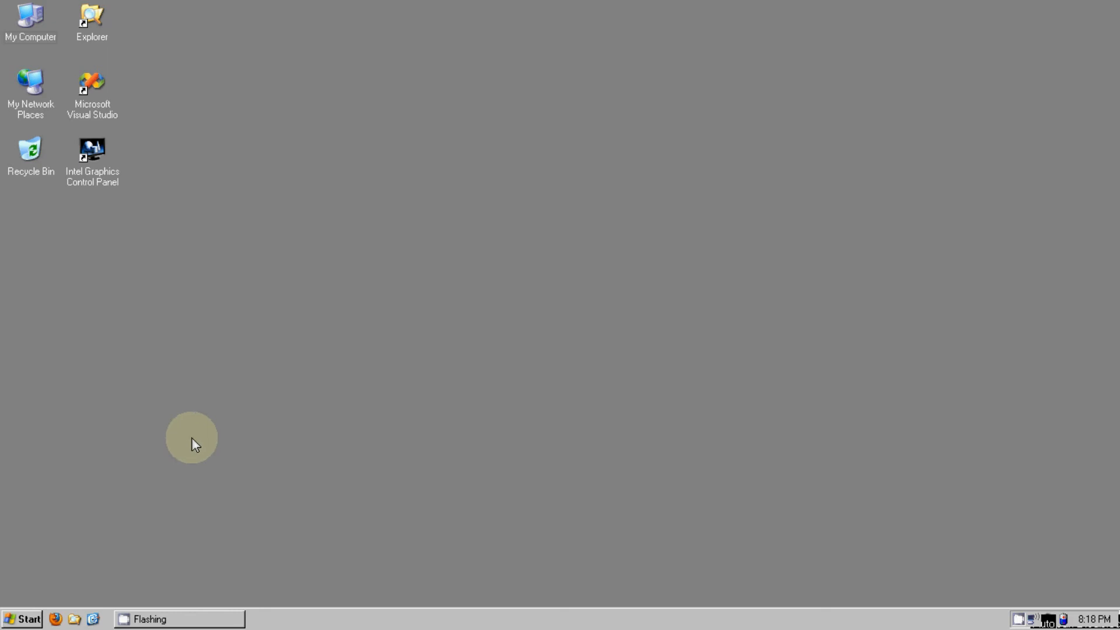
pyautogui.moveTo(556, 503)
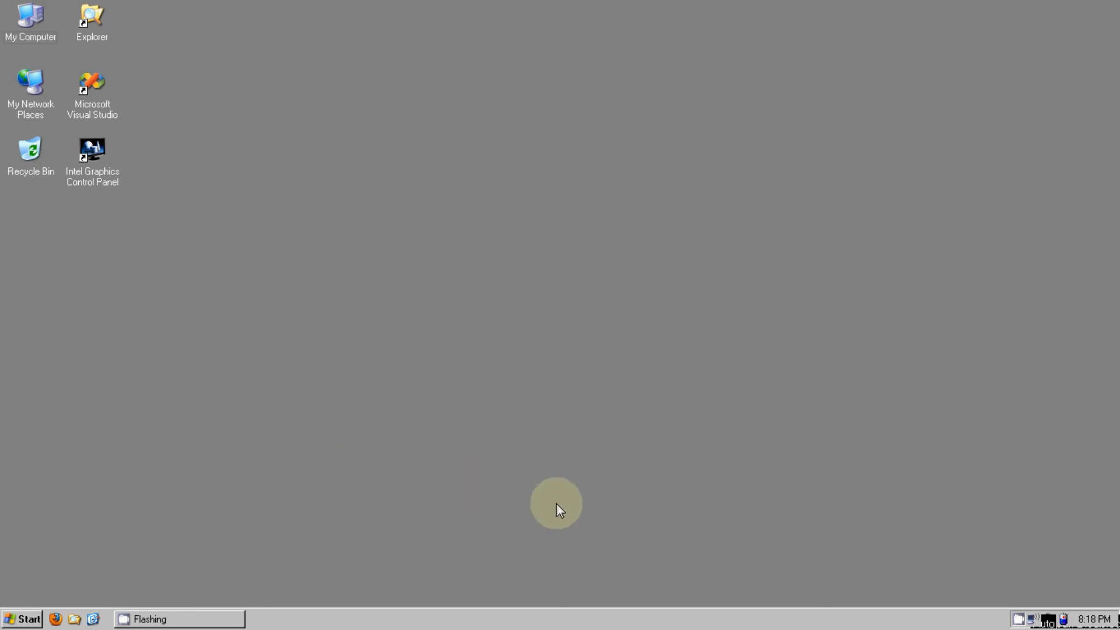
pyautogui.moveTo(655, 516)
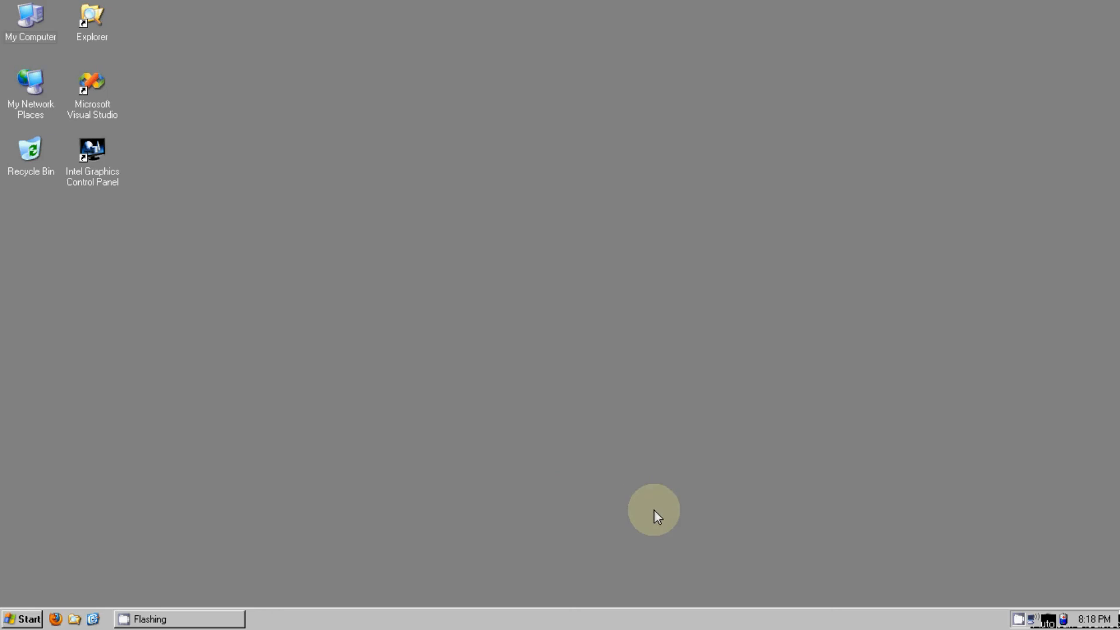
pyautogui.moveTo(679, 506)
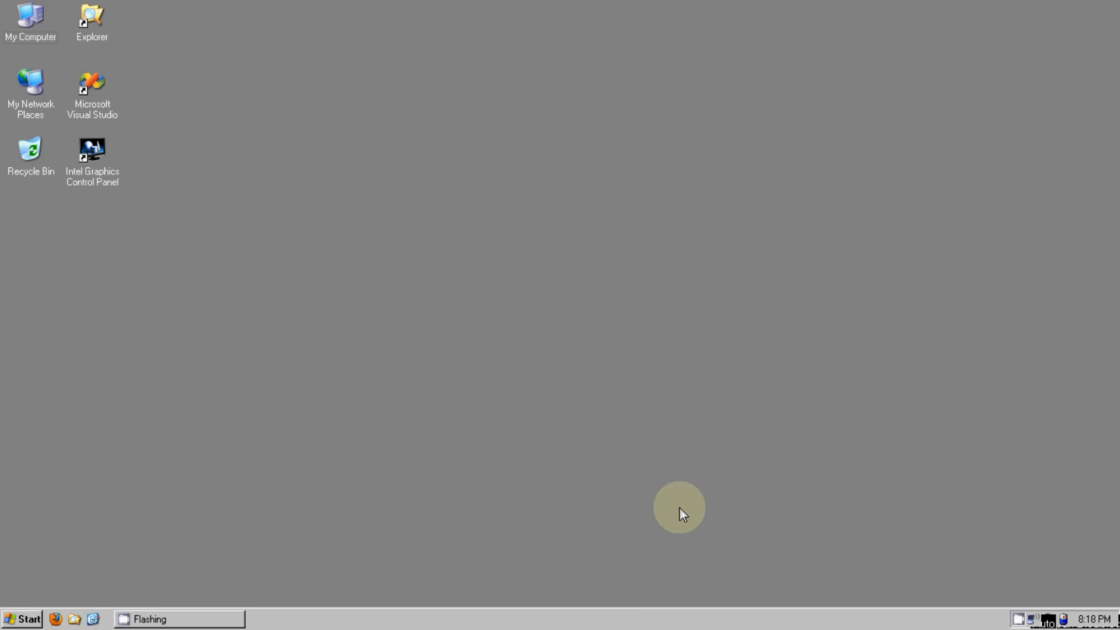